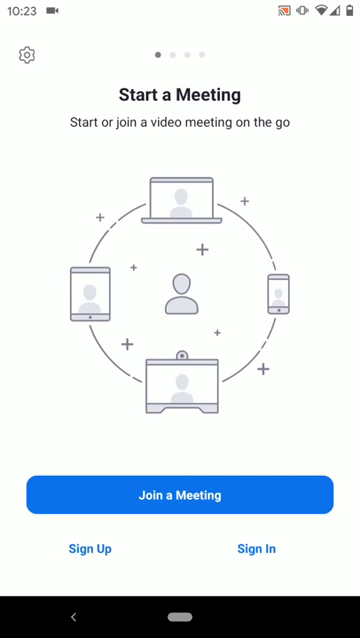
Open the Zoom sign-in form and fill in the account email and password.
left_click(256, 548)
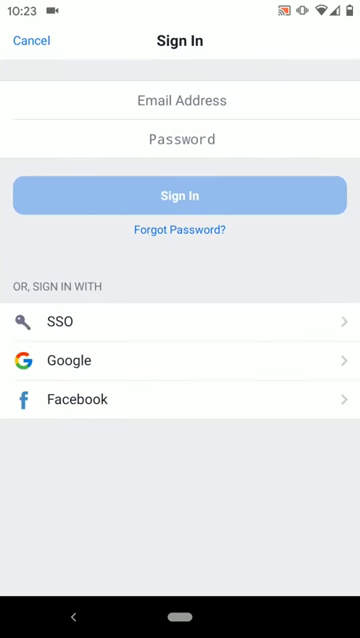
type("pa")
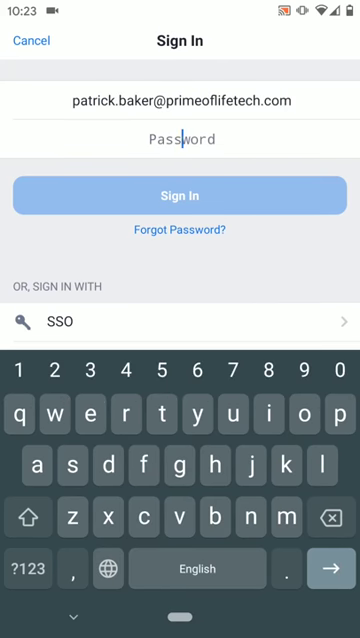
type("password")
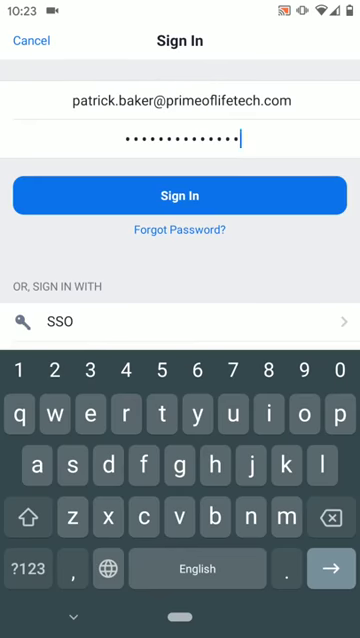
Submit the credentials and dismiss the Fingerprint ID prompt to reach Meet & Chat.
left_click(180, 195)
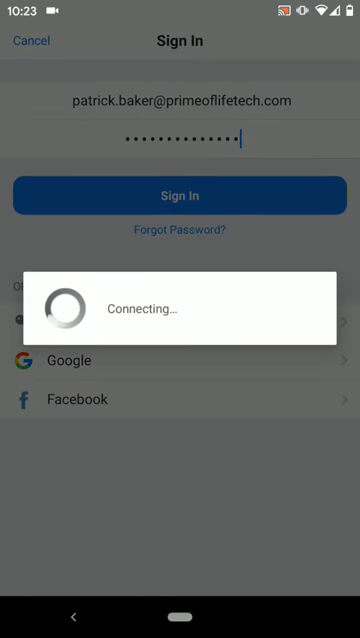
left_click(180, 196)
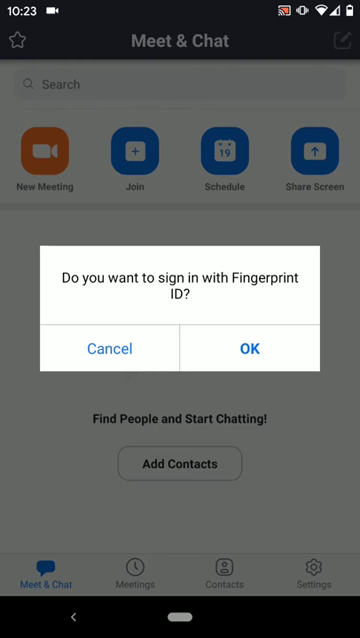
left_click(109, 348)
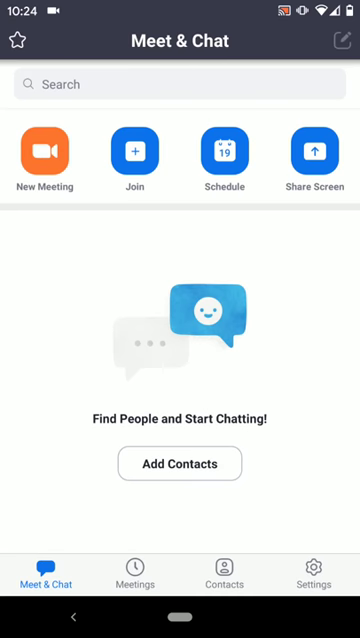
Start a new meeting with Video On enabled.
left_click(45, 156)
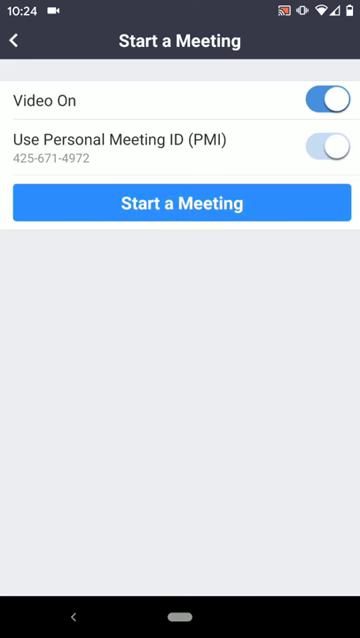
left_click(180, 202)
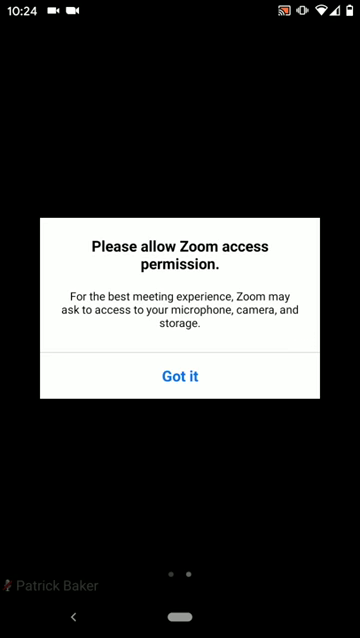
Acknowledge the access notice and allow Zoom camera and audio recording permissions.
left_click(191, 377)
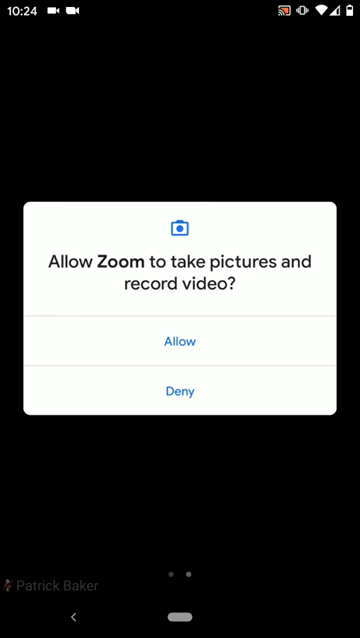
left_click(180, 340)
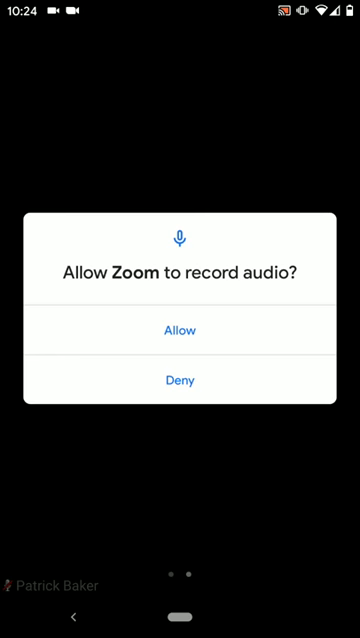
left_click(180, 331)
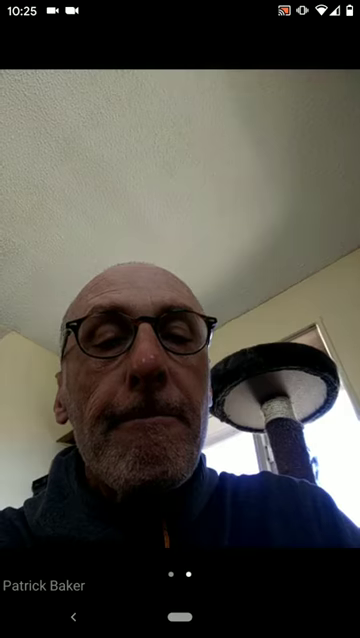
End the test meeting for everyone.
left_click(180, 320)
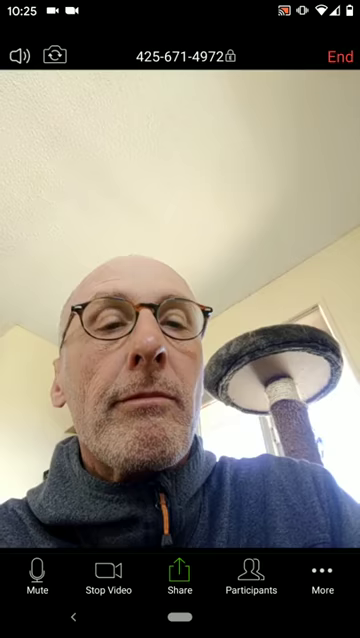
left_click(337, 55)
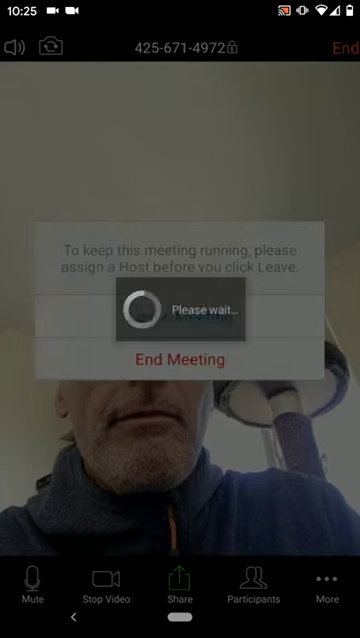
left_click(180, 358)
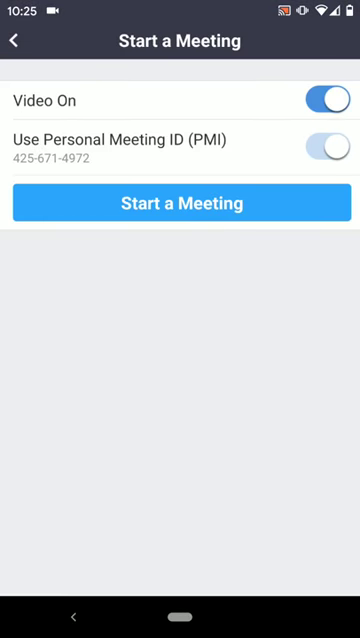